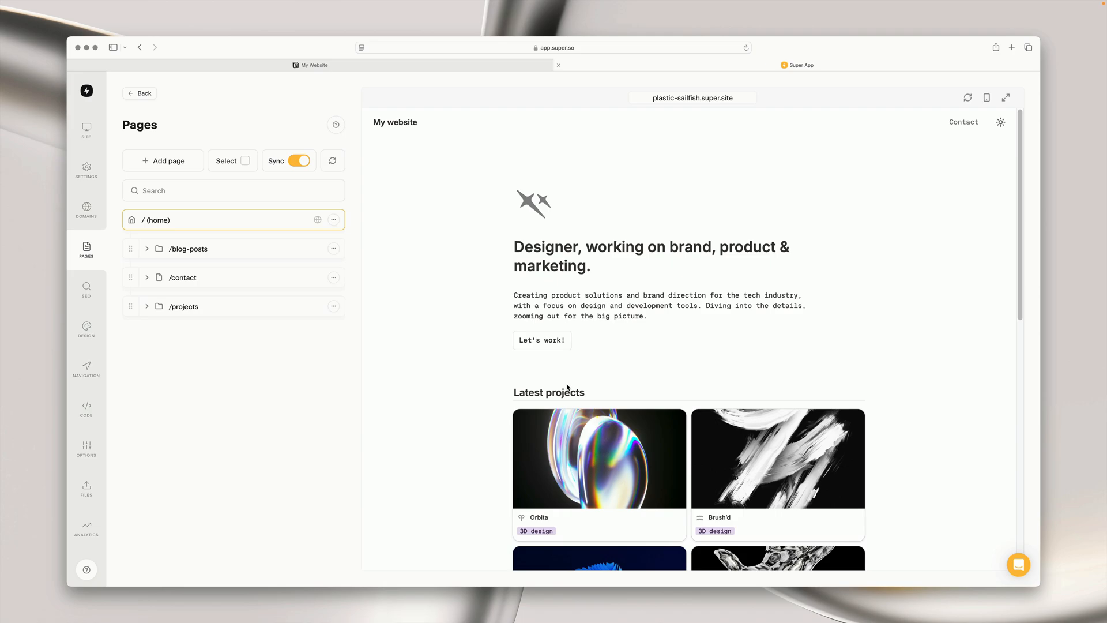
pyautogui.moveTo(800, 286)
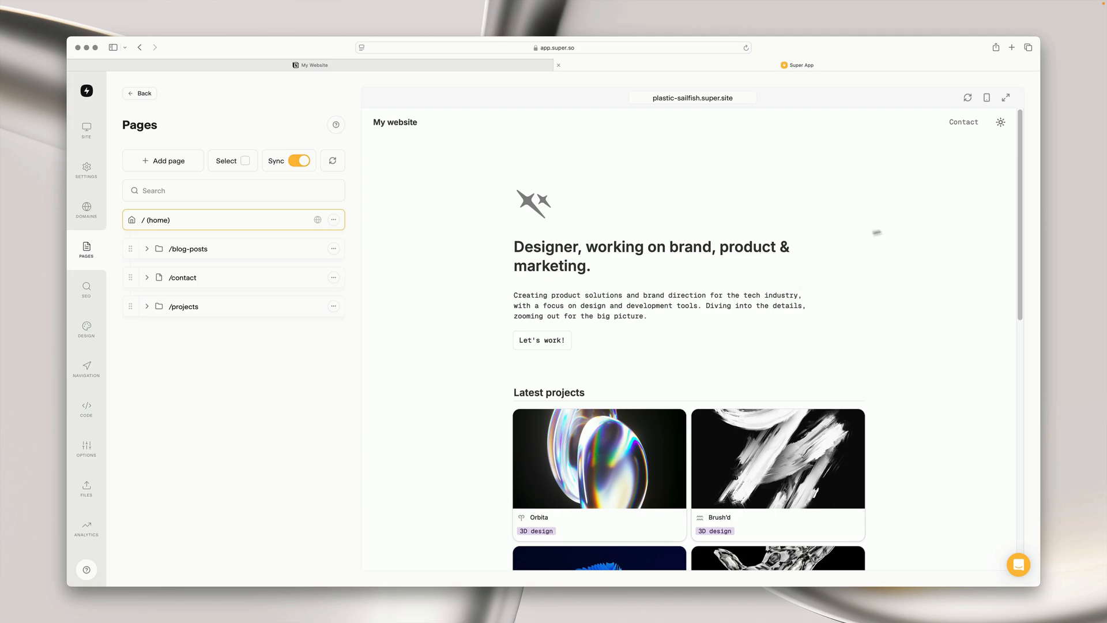
# Step: Load the /contact page from the Pages panel into the site preview
pyautogui.click(182, 277)
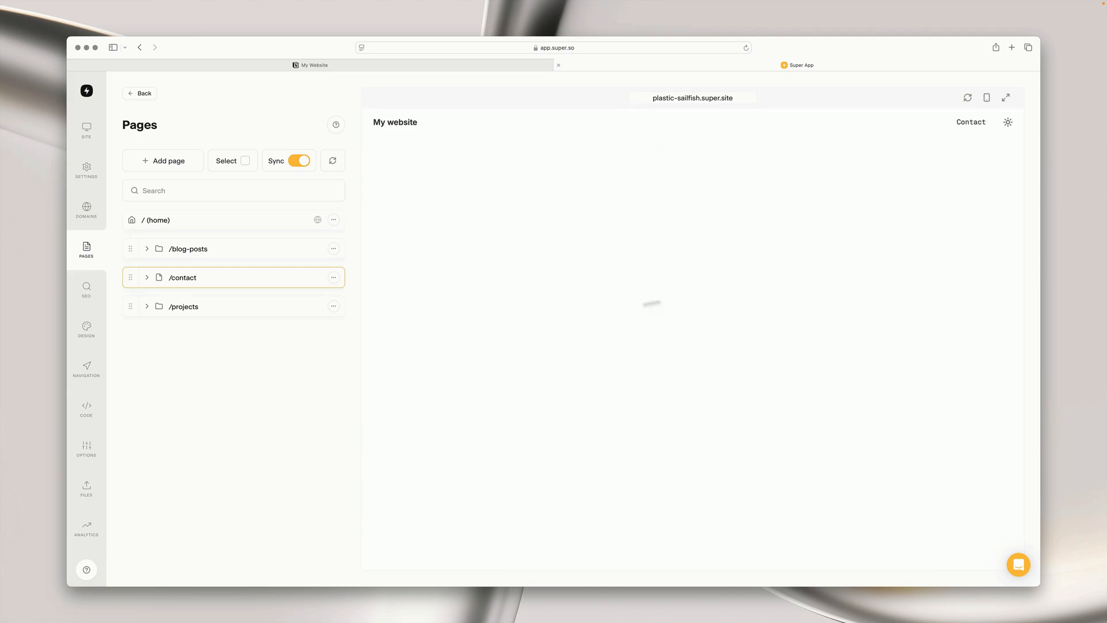
pyautogui.moveTo(602, 292)
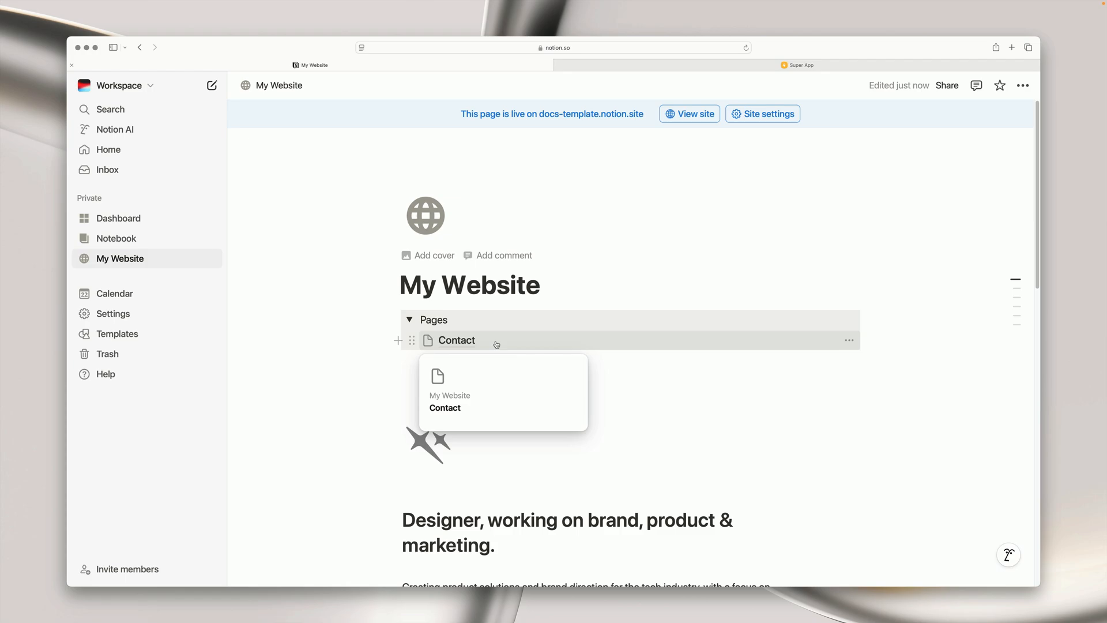
pyautogui.moveTo(486, 314)
pyautogui.write('Web')
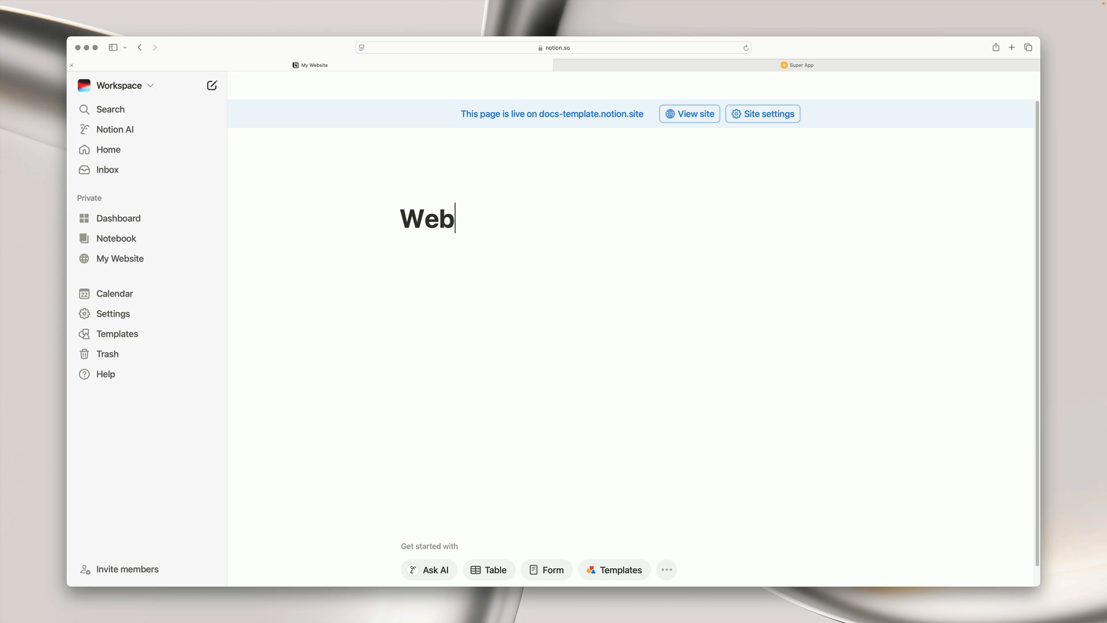
# Step: Name the page 'Website form', title the form 'Get in touch', and glance at its Responses table
pyautogui.write('site form')
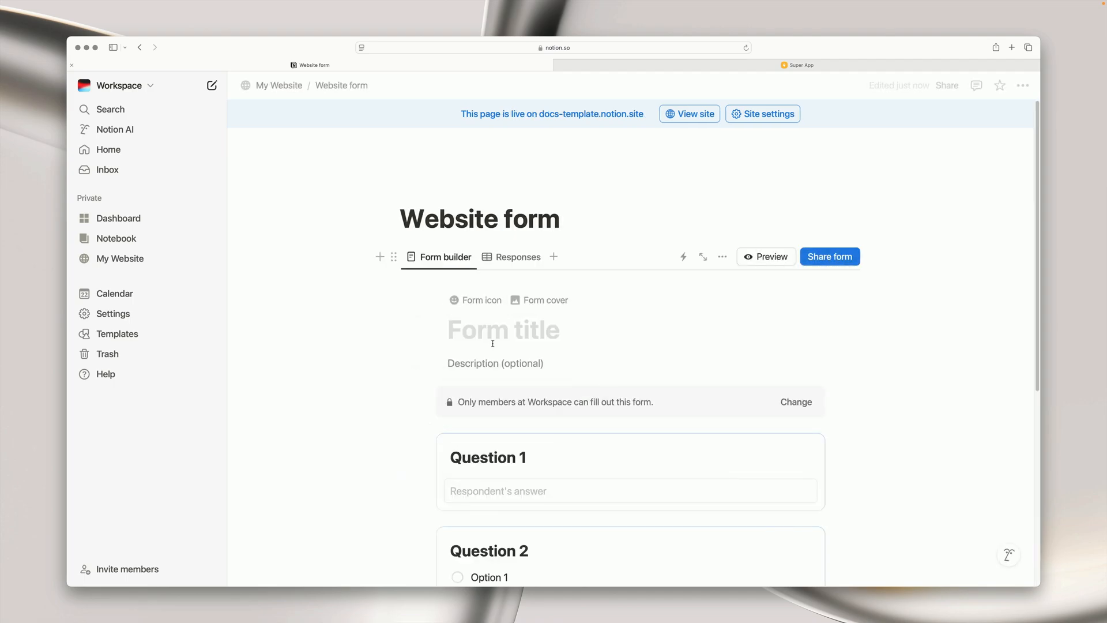
pyautogui.write('Get in touch')
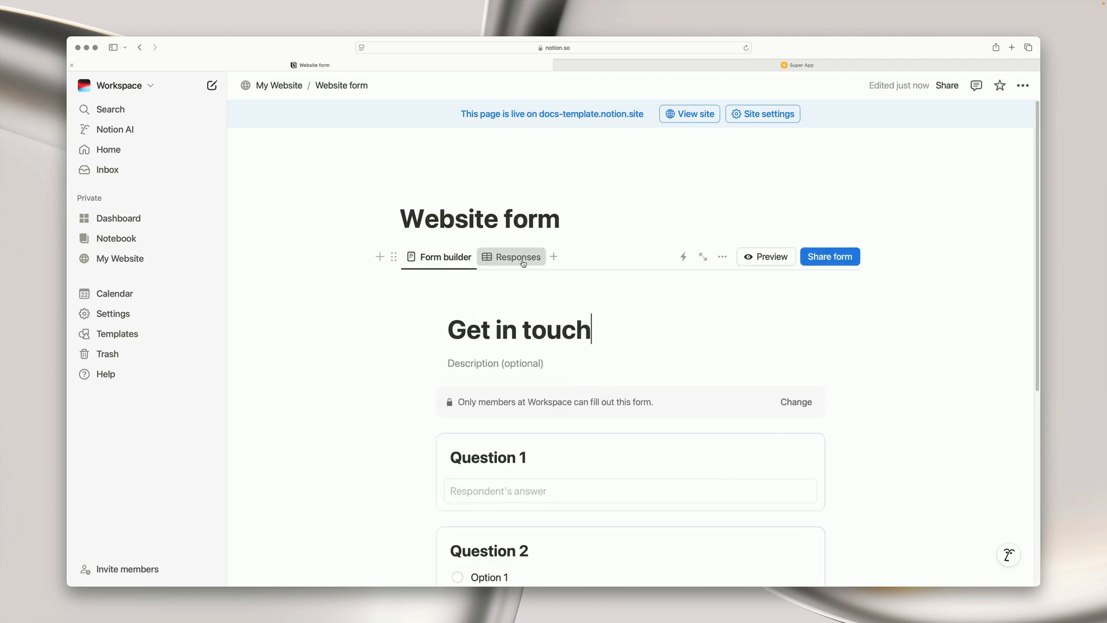
pyautogui.click(519, 256)
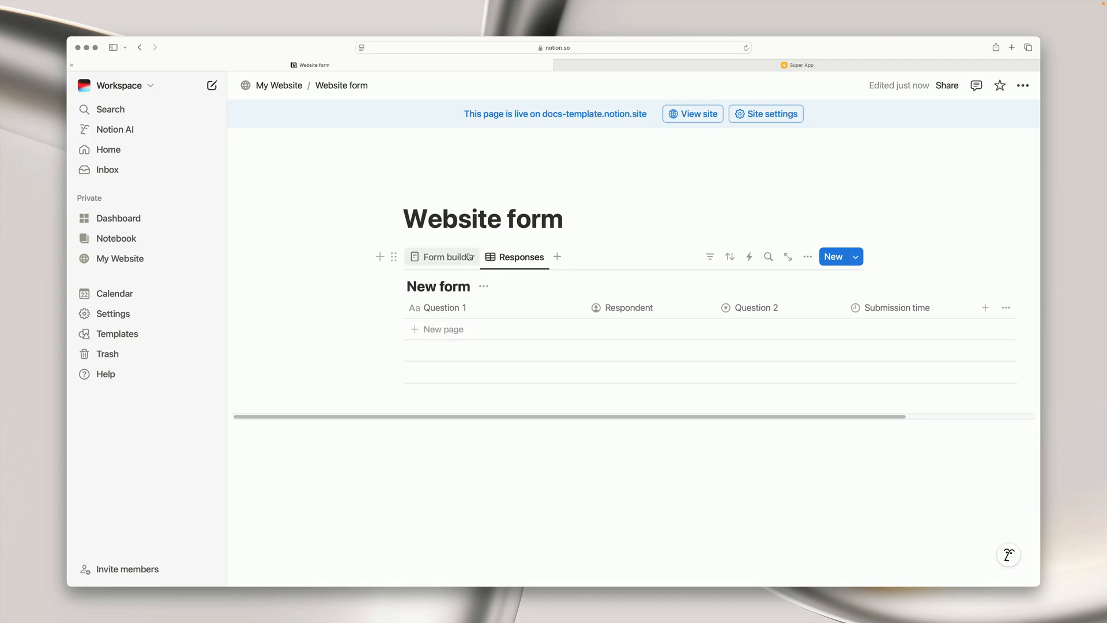
pyautogui.click(439, 256)
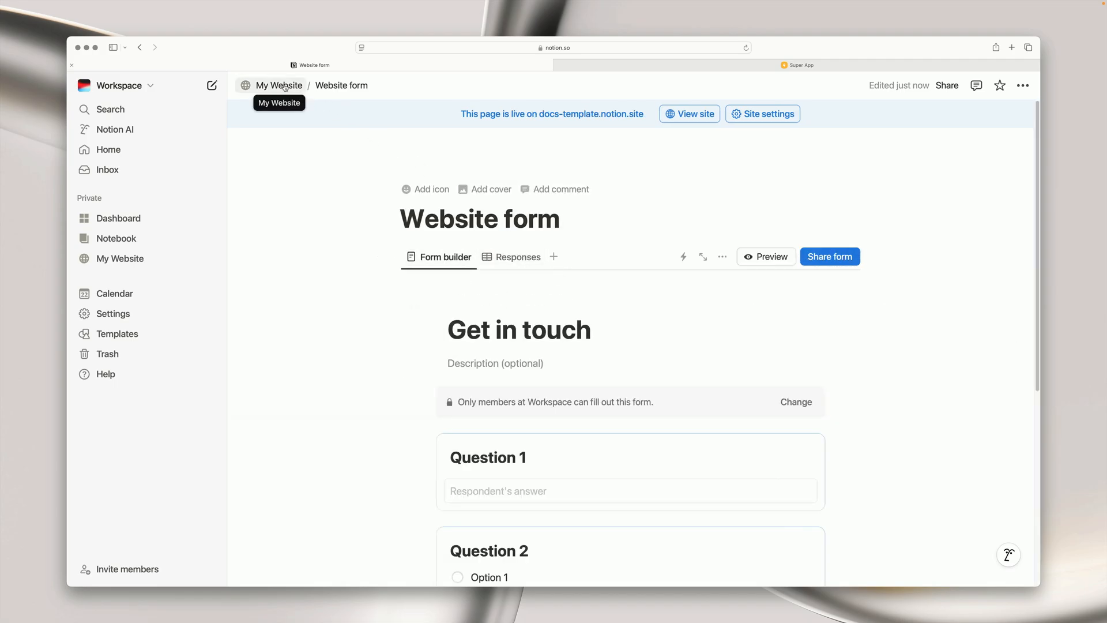
# Step: Move Website form from My Website into Private and reopen it for editing
pyautogui.click(278, 86)
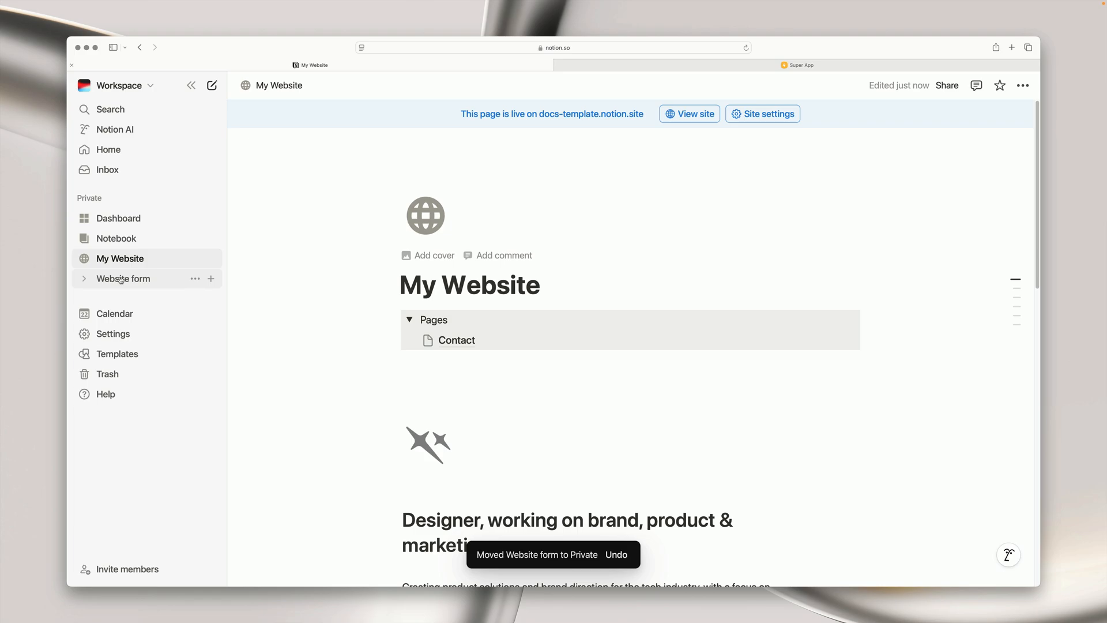
pyautogui.click(123, 278)
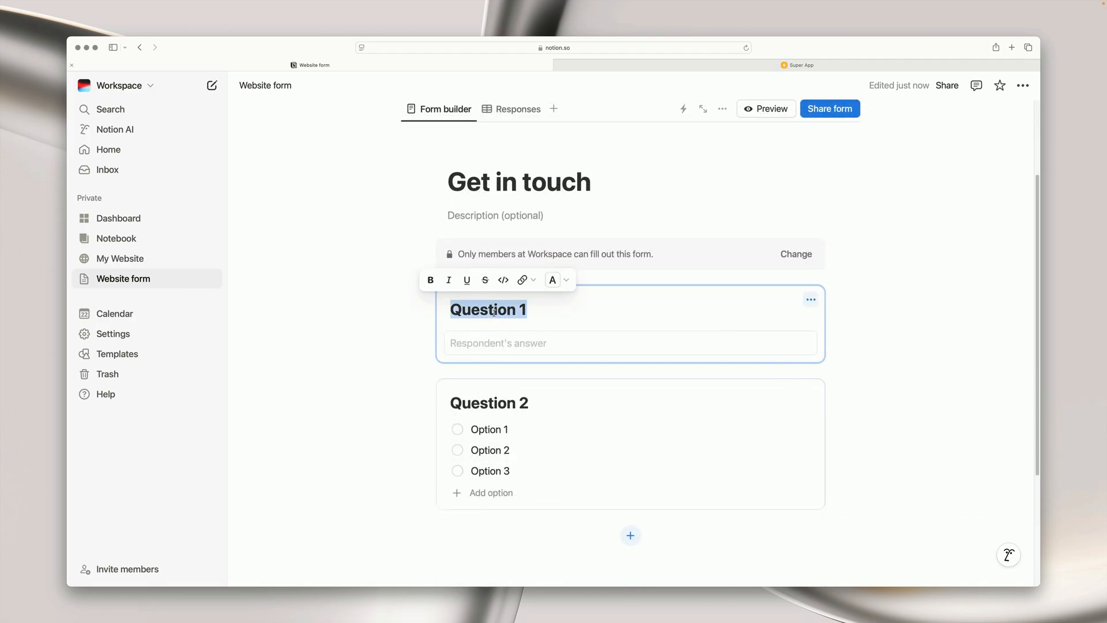
# Step: Rename Question 1 to Name, drop Question 2, and add Email and Message questions
pyautogui.write('Name')
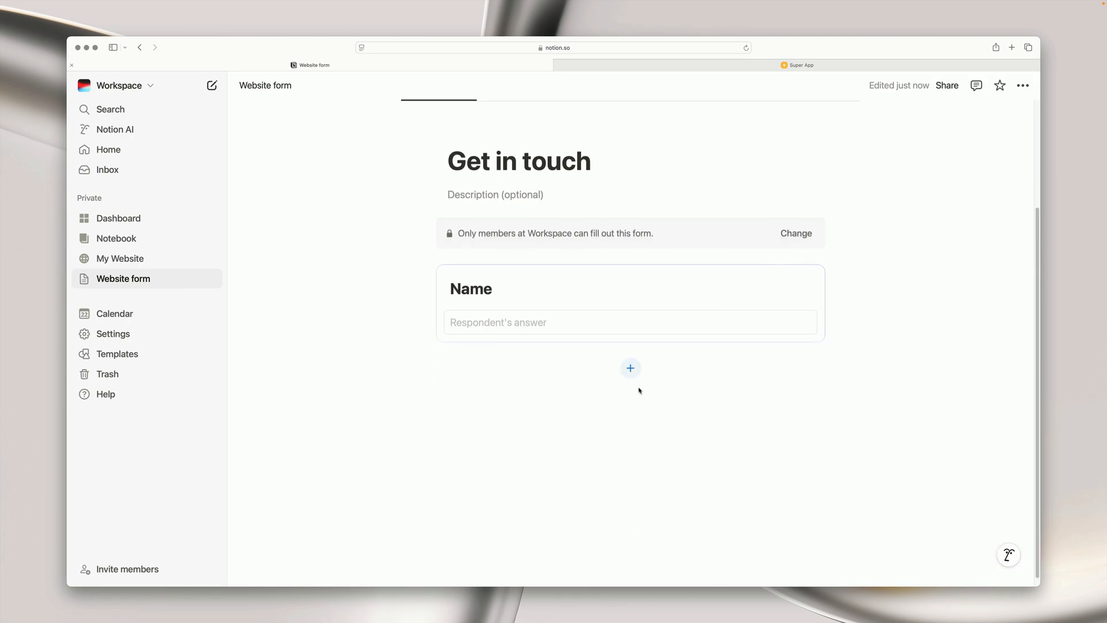
pyautogui.click(629, 368)
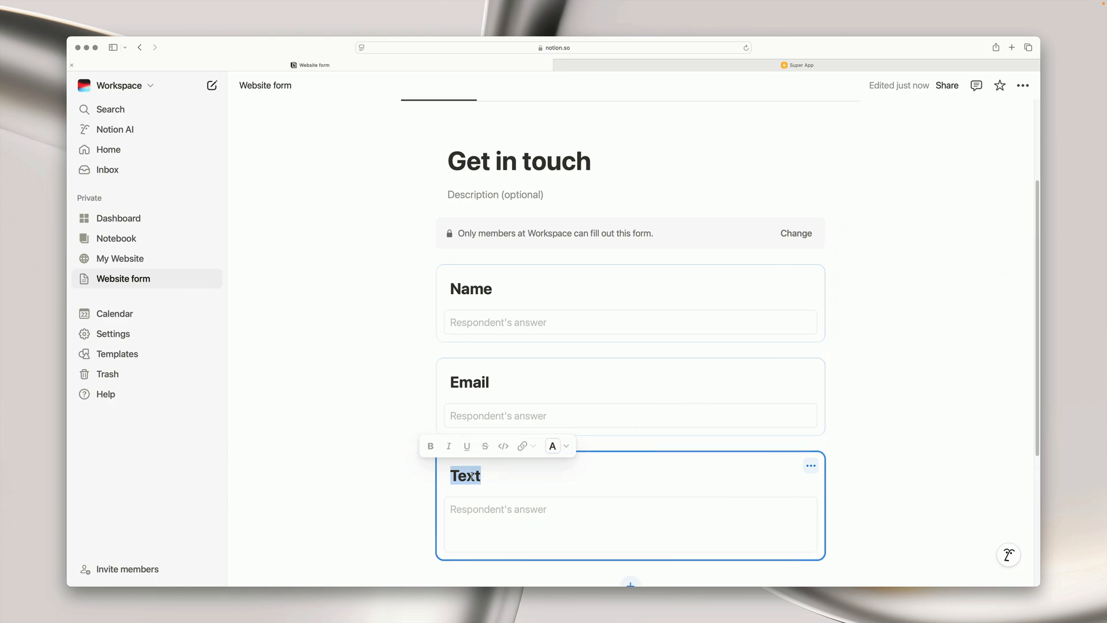
pyautogui.write('Message')
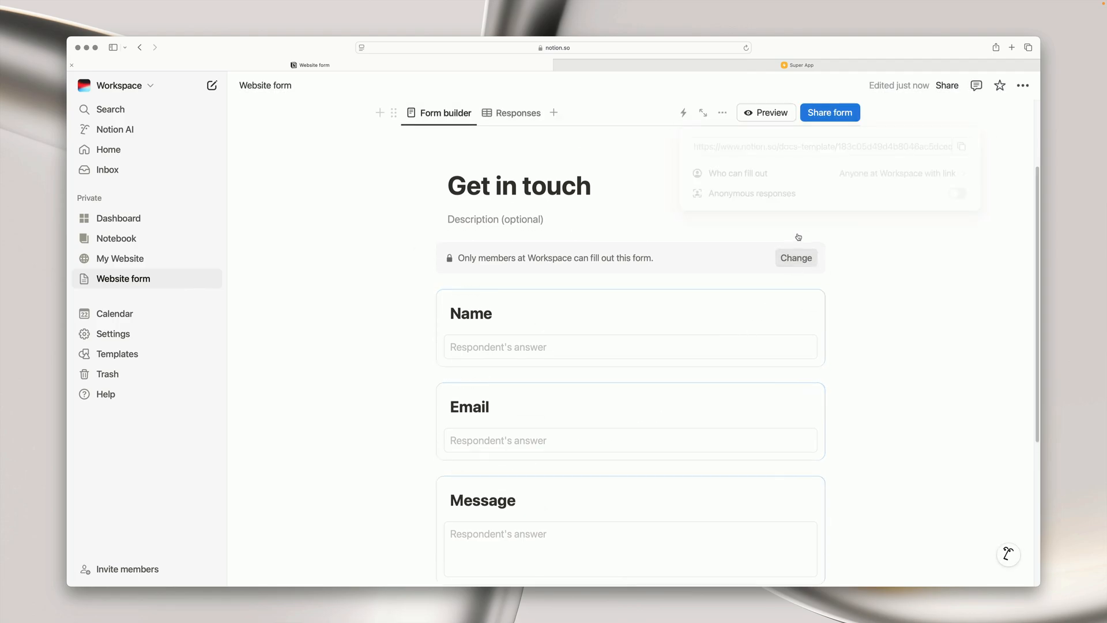
# Step: Set Who can fill out to Anyone on the web with link and copy the form link
pyautogui.click(900, 174)
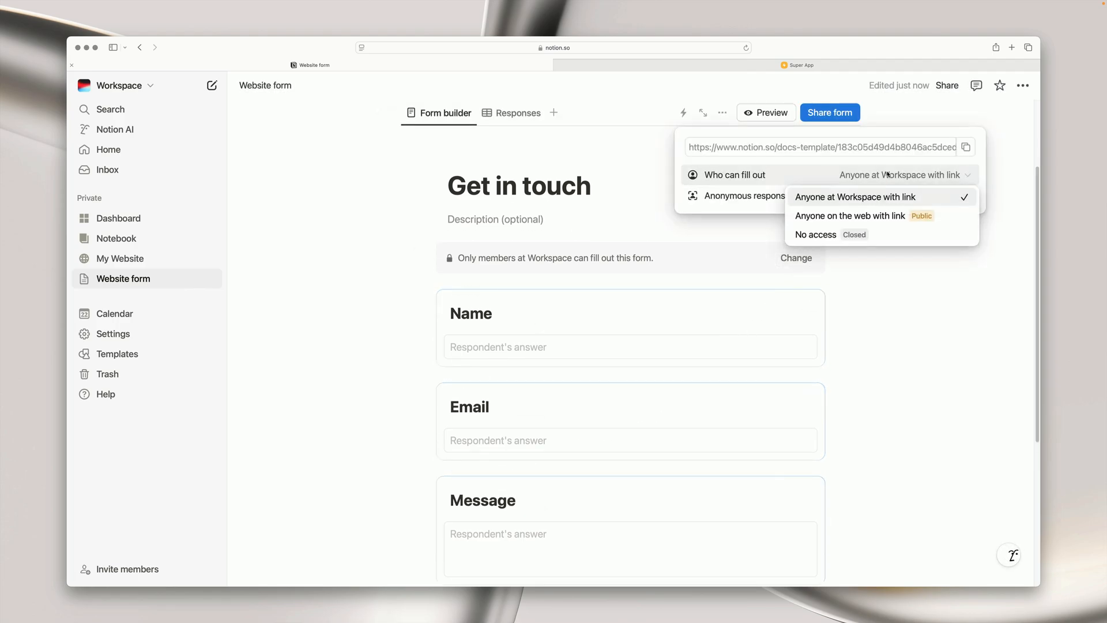
pyautogui.click(856, 216)
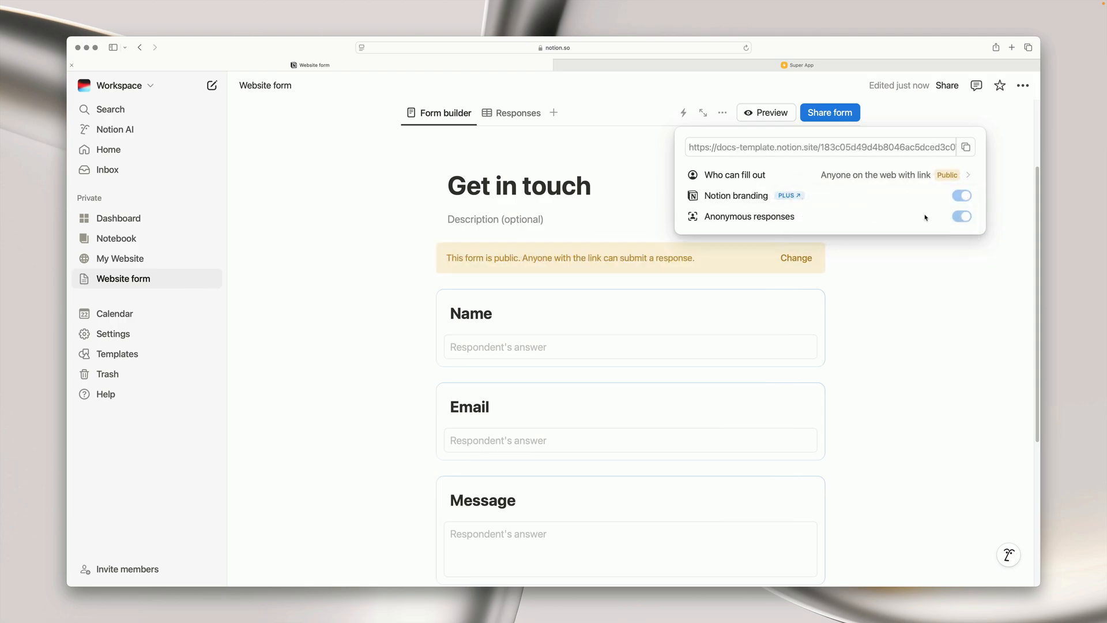
pyautogui.moveTo(966, 148)
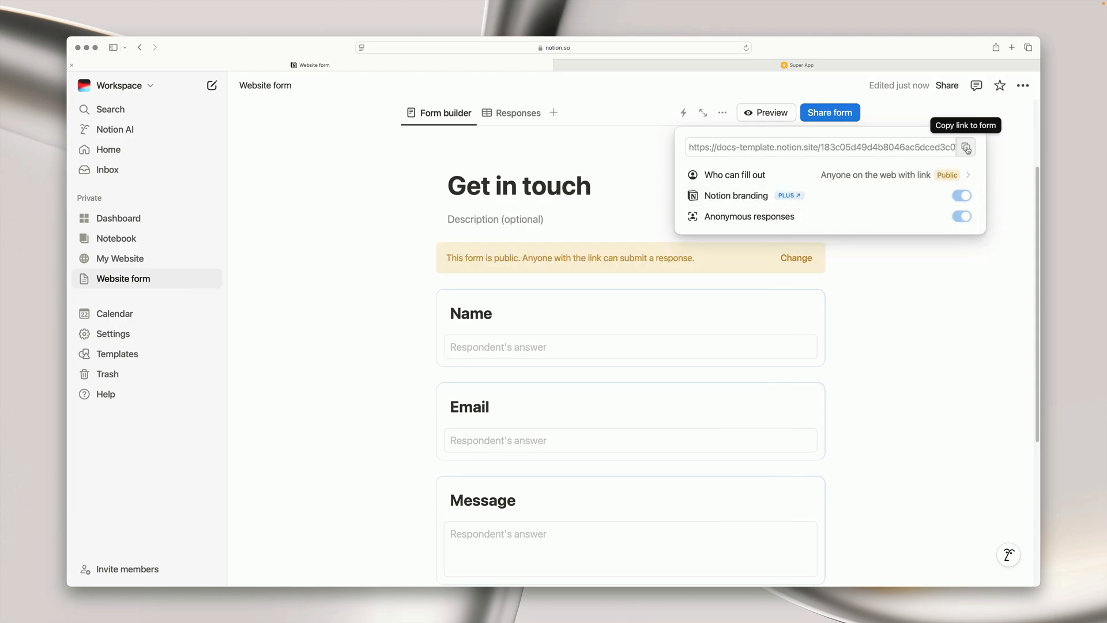
pyautogui.moveTo(136, 263)
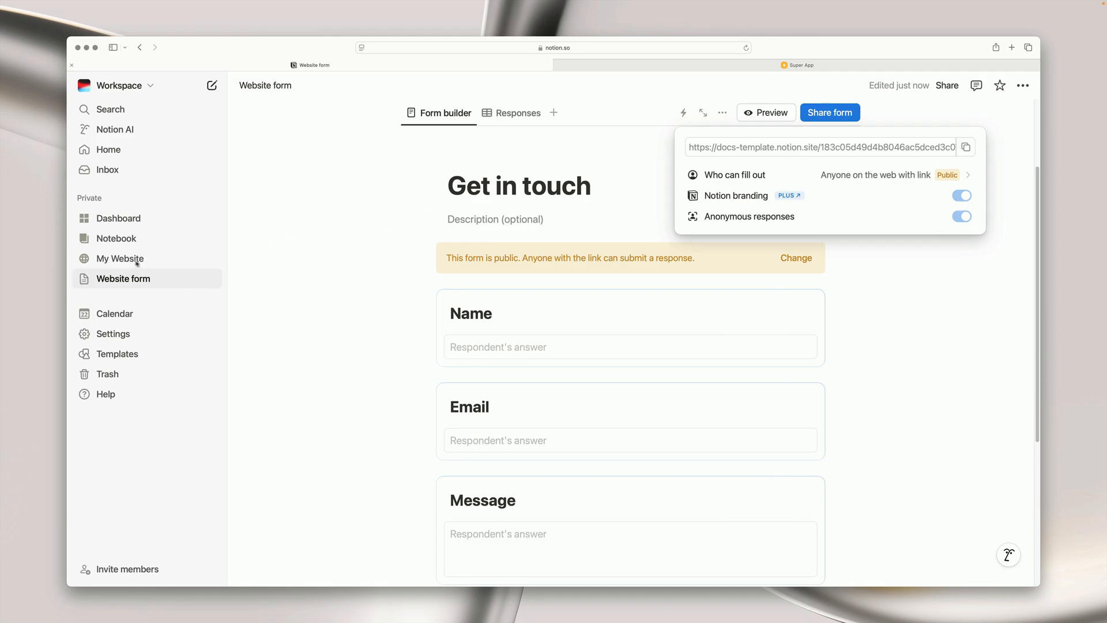
# Step: Paste the form link onto the Contact page and reload the Super preview
pyautogui.click(119, 257)
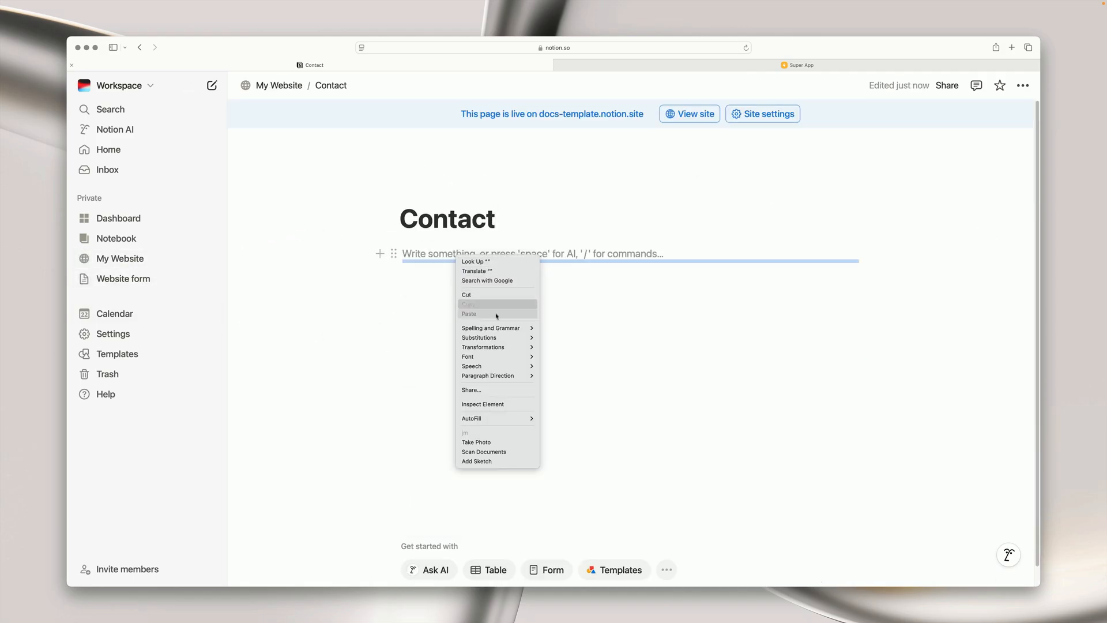
pyautogui.click(468, 314)
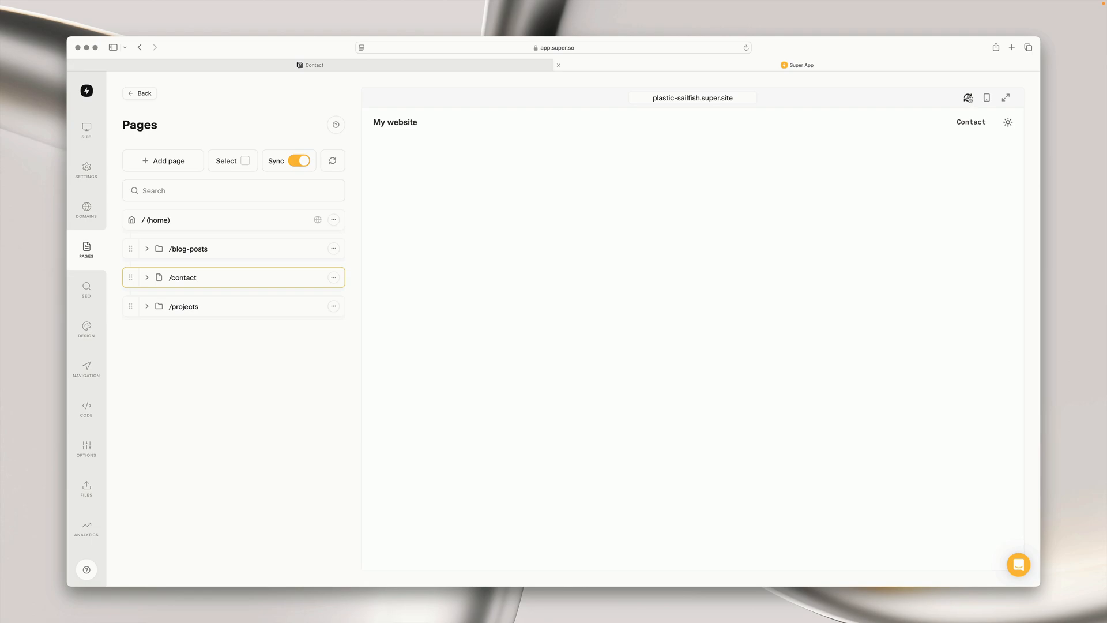
pyautogui.click(182, 277)
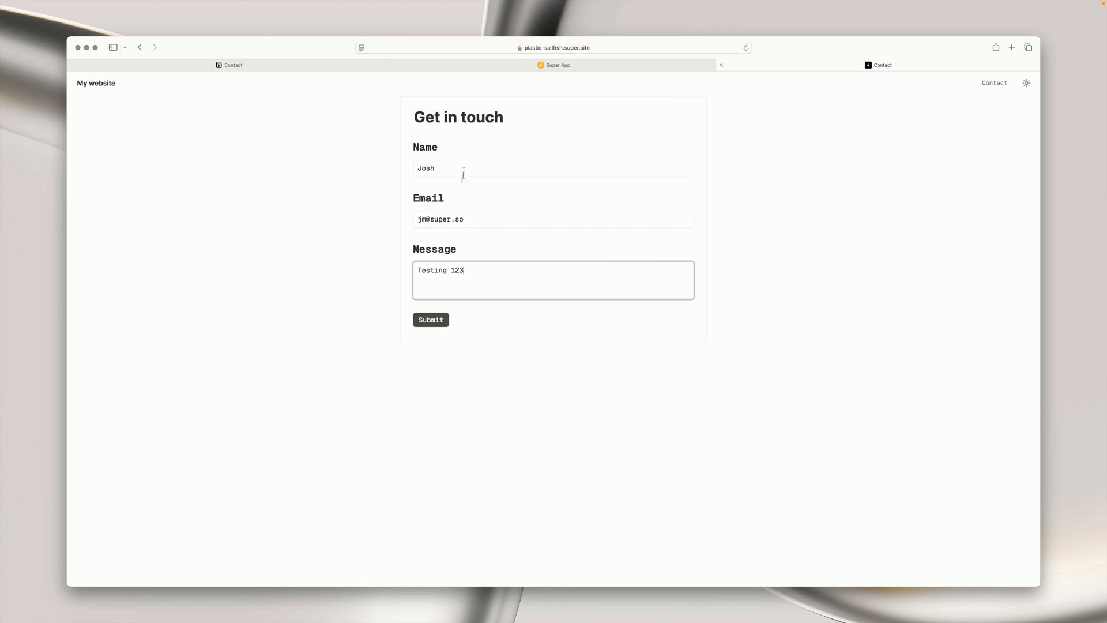
# Step: Submit a test response with name, email and message 'Testing 123' on the live form
pyautogui.click(430, 320)
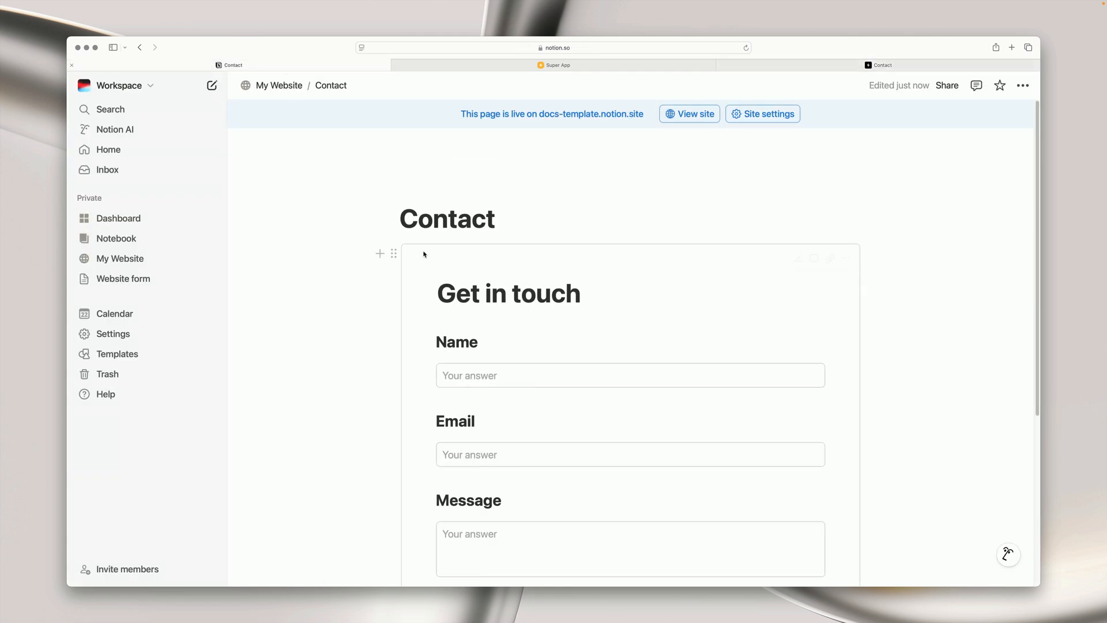
pyautogui.click(122, 278)
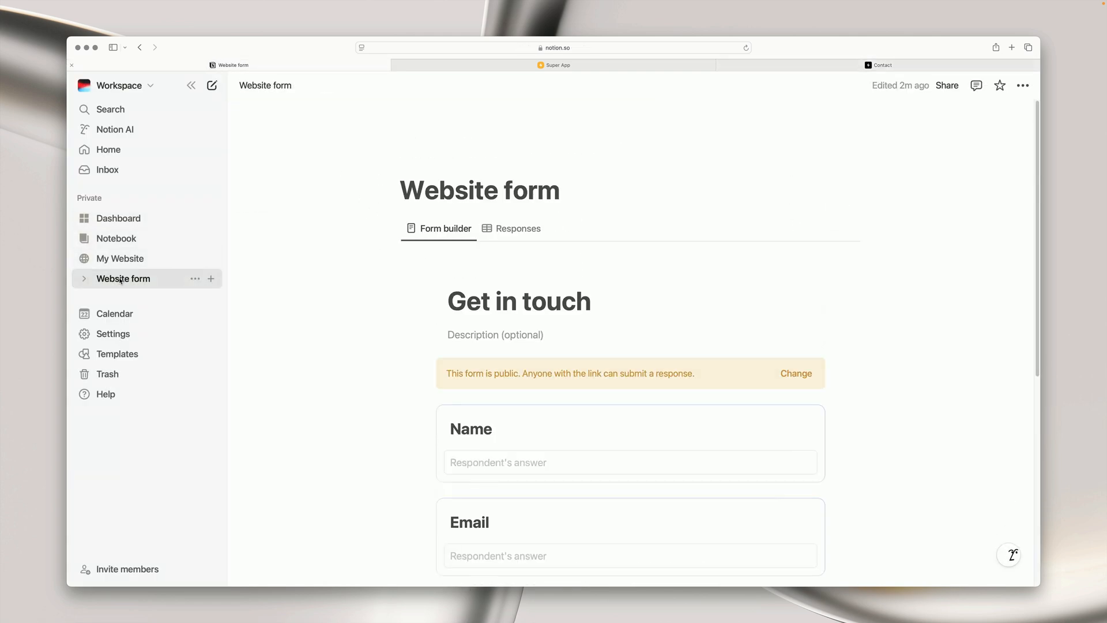
pyautogui.click(520, 229)
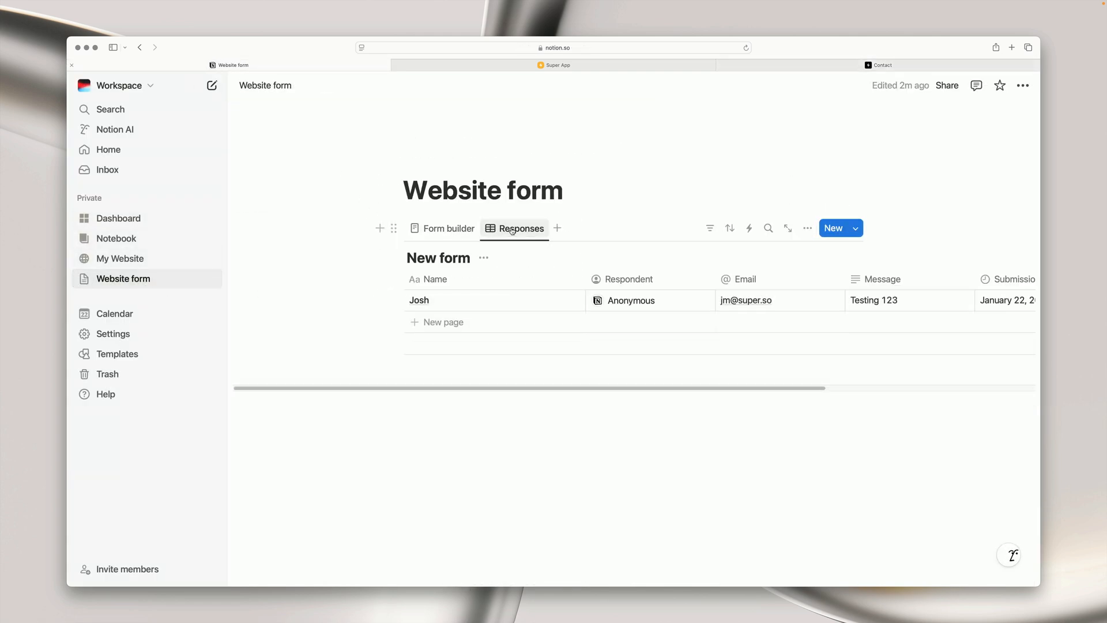
pyautogui.click(418, 299)
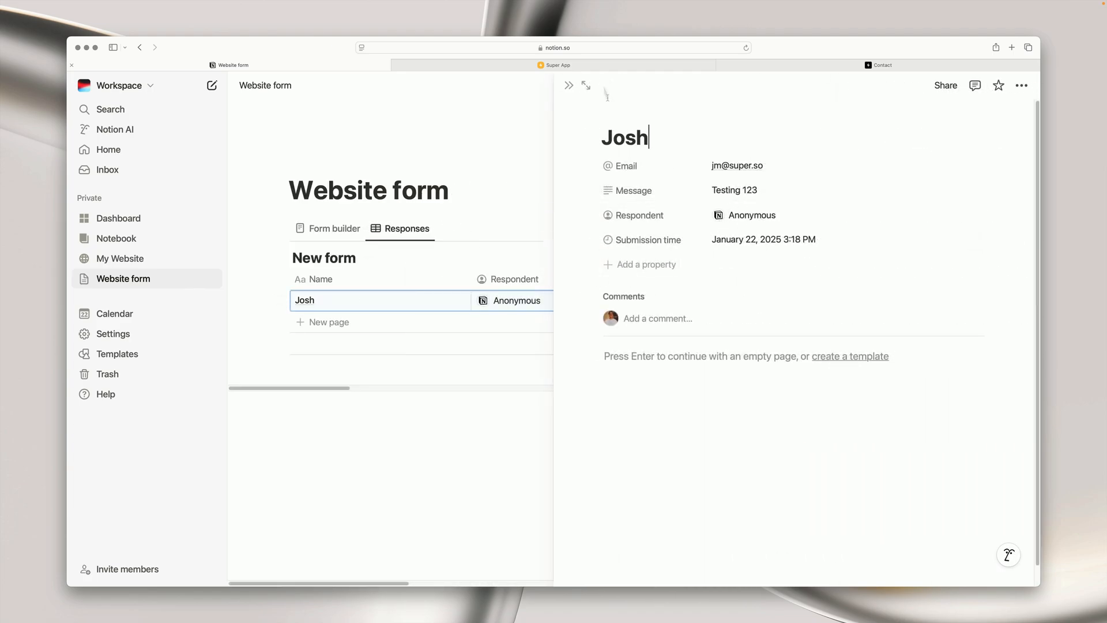
pyautogui.click(569, 84)
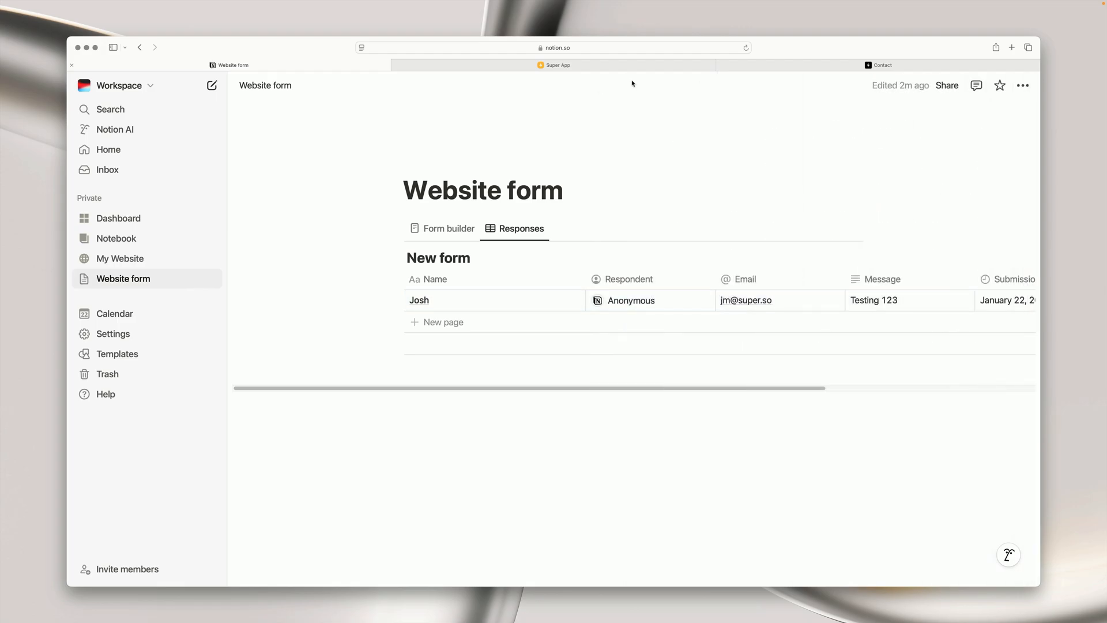